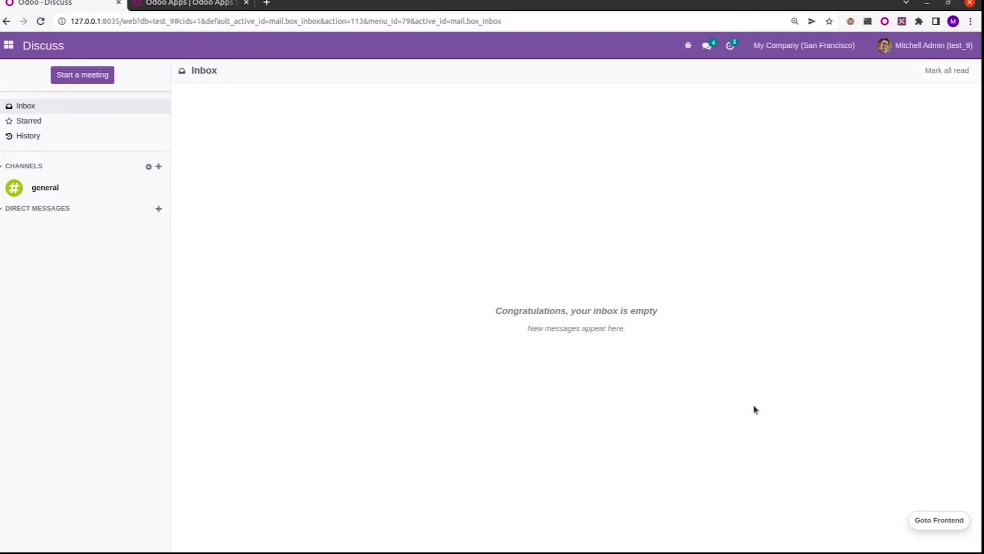
pyautogui.moveTo(290, 127)
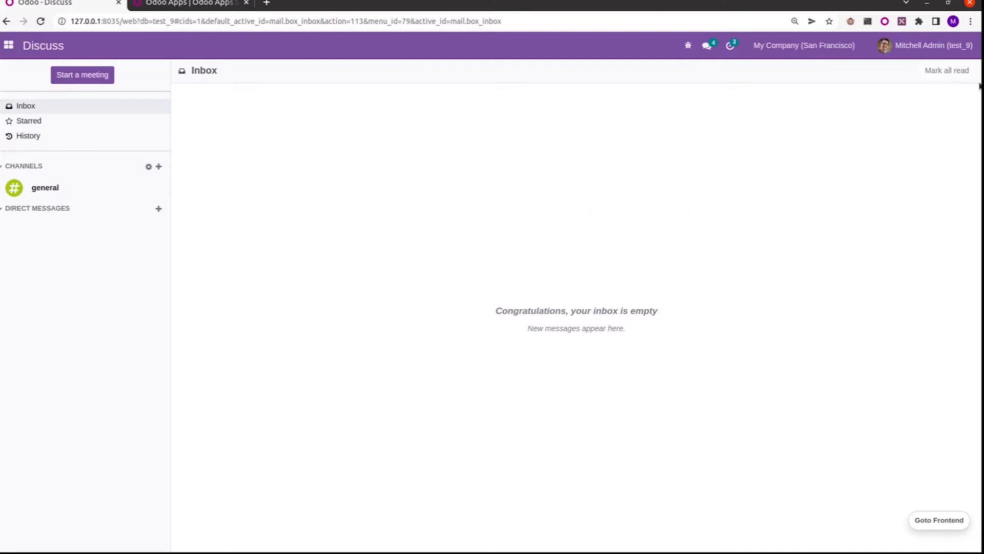
pyautogui.moveTo(164, 9)
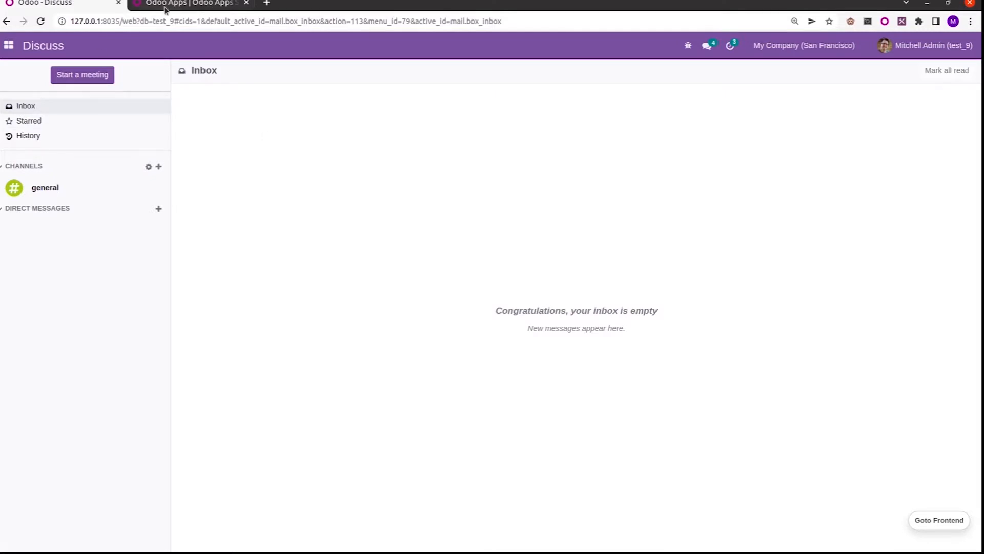
# Step: Browse the Odoo Apps Store's Most Downloaded apps to reach the CRM Dashboard v15.0 page
pyautogui.click(188, 4)
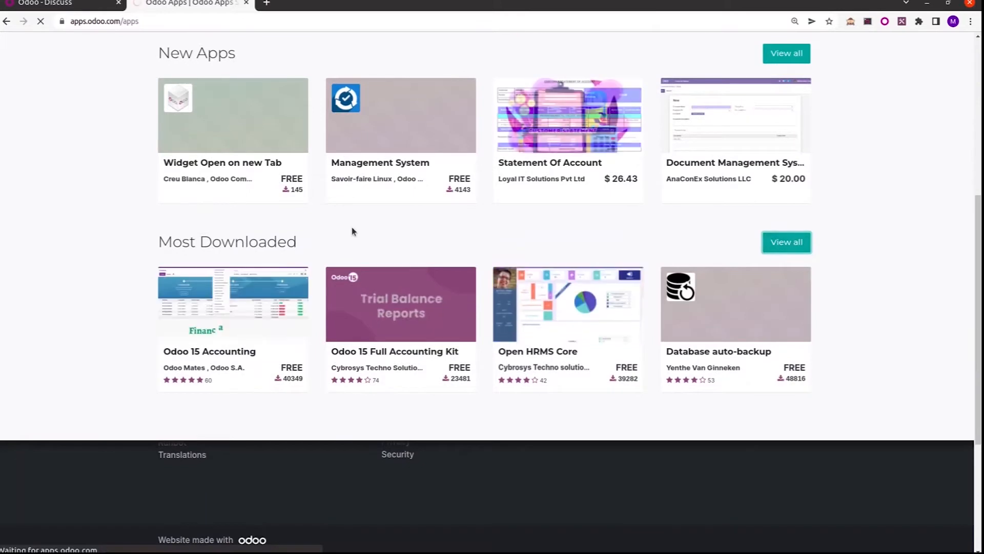
pyautogui.click(786, 241)
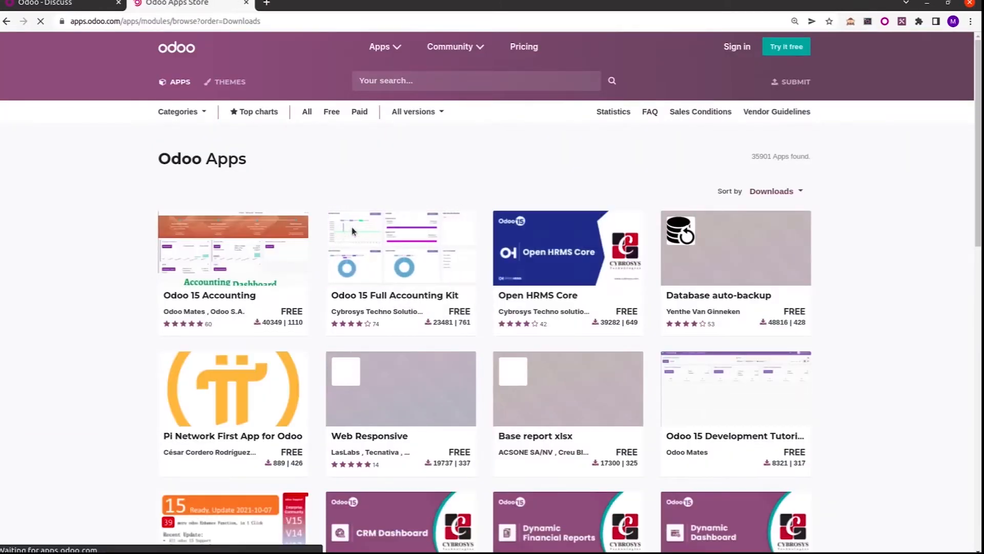
pyautogui.scroll(-3)
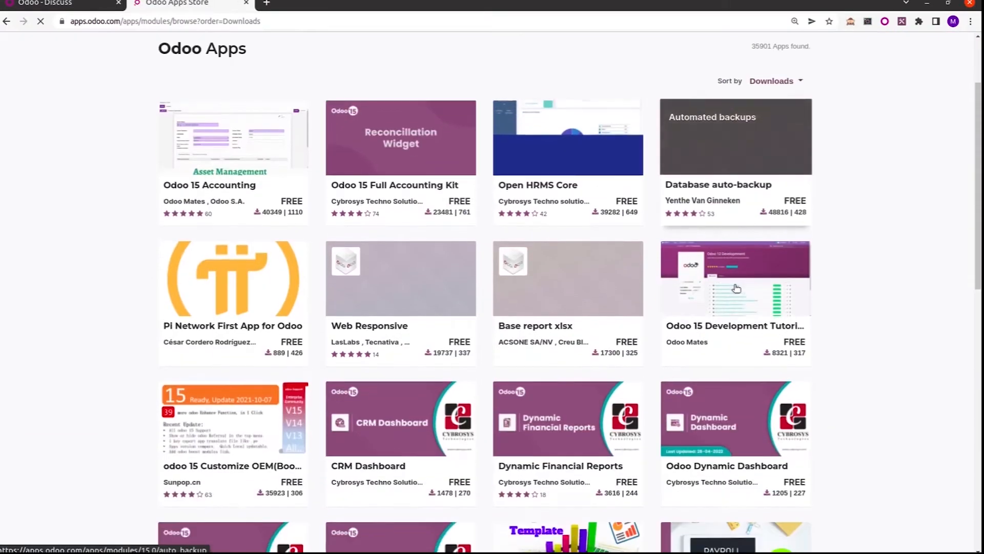
pyautogui.scroll(-3)
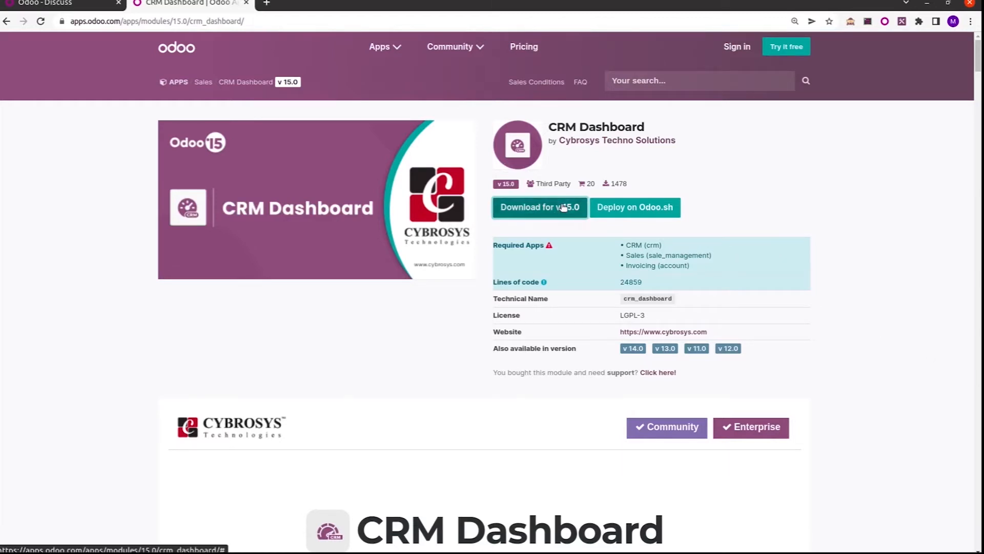
# Step: Download the CRM Dashboard zip for Odoo version 15.0
pyautogui.click(539, 208)
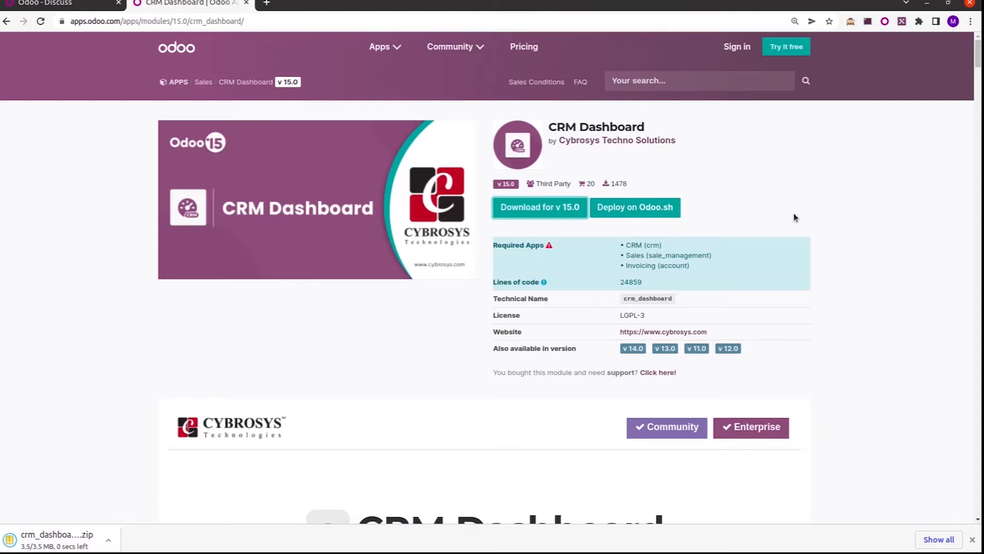
pyautogui.moveTo(234, 380)
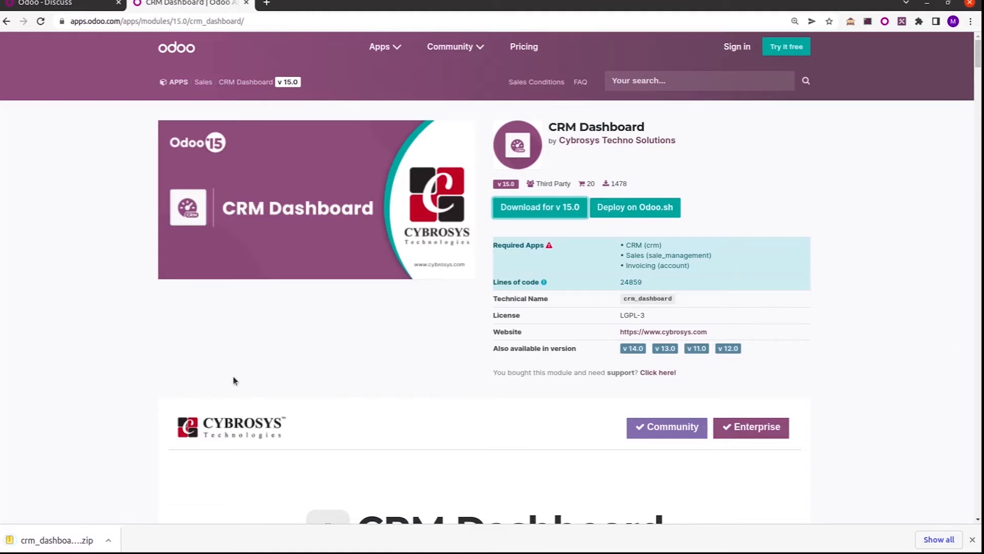
pyautogui.moveTo(555, 216)
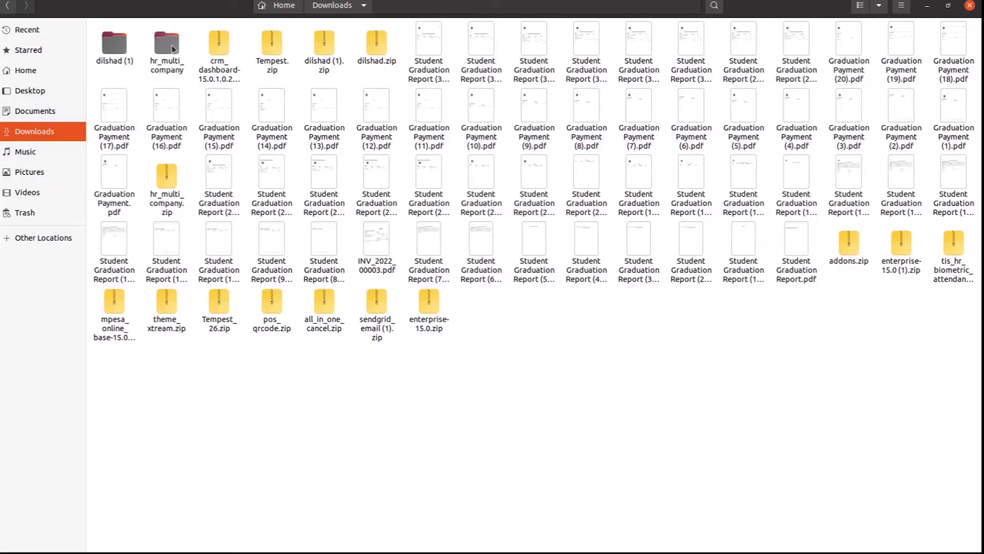
# Step: Move the extracted crm_dashboard folder from Downloads into odoo15/my_modules
pyautogui.click(218, 50)
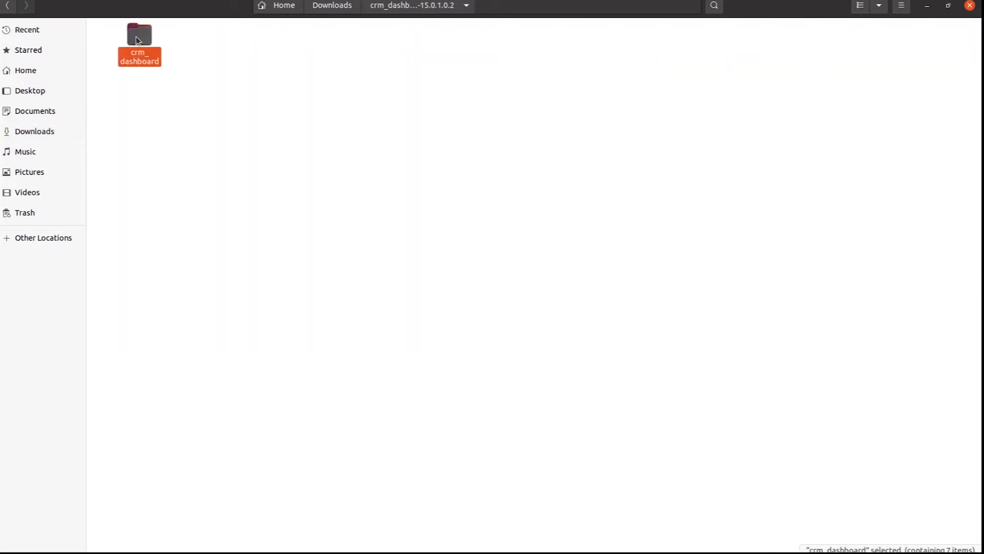
pyautogui.click(25, 70)
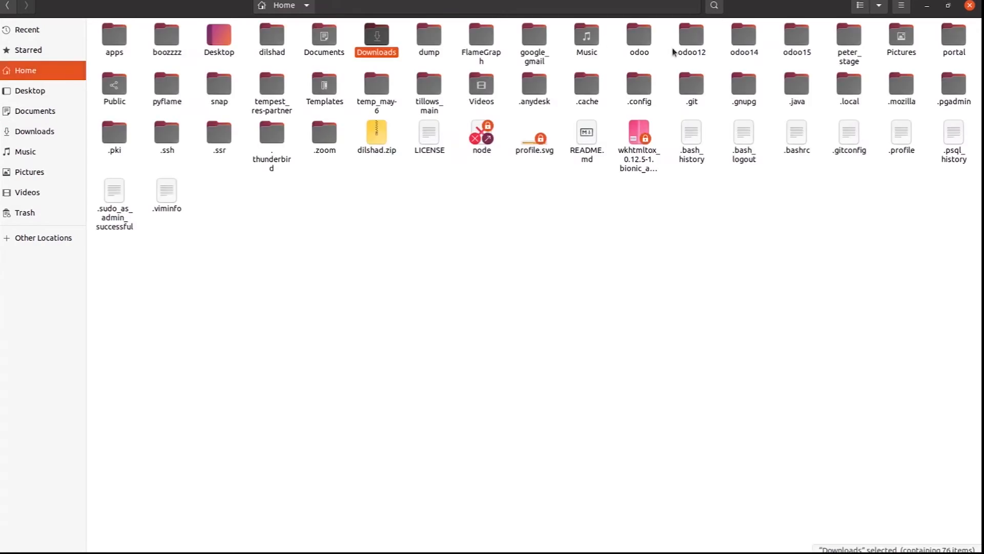
pyautogui.doubleClick(795, 37)
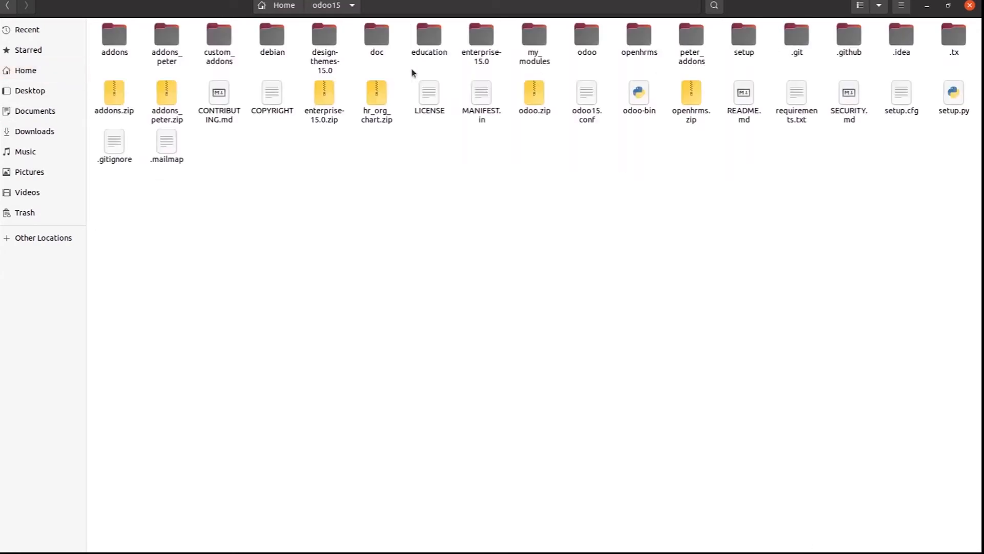
pyautogui.click(534, 42)
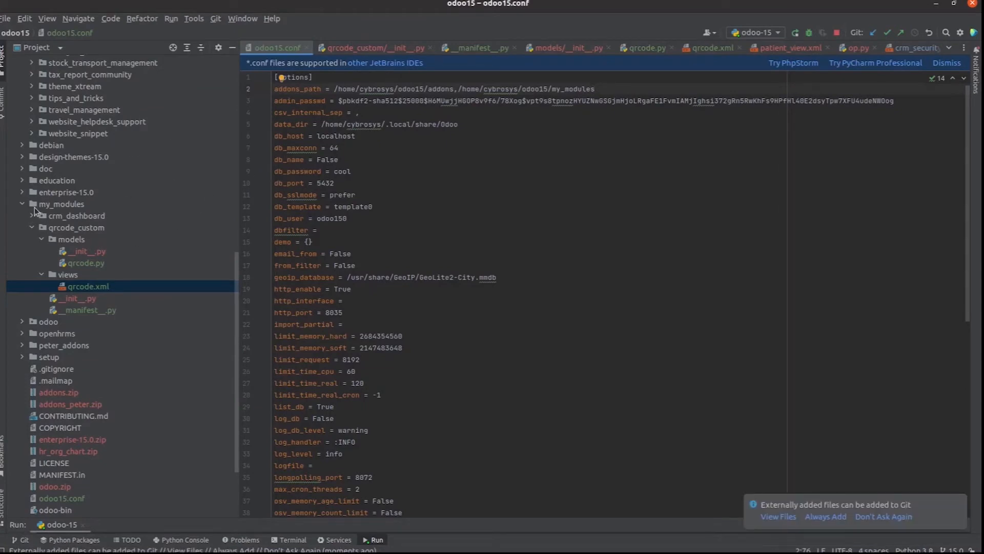
pyautogui.moveTo(84, 206)
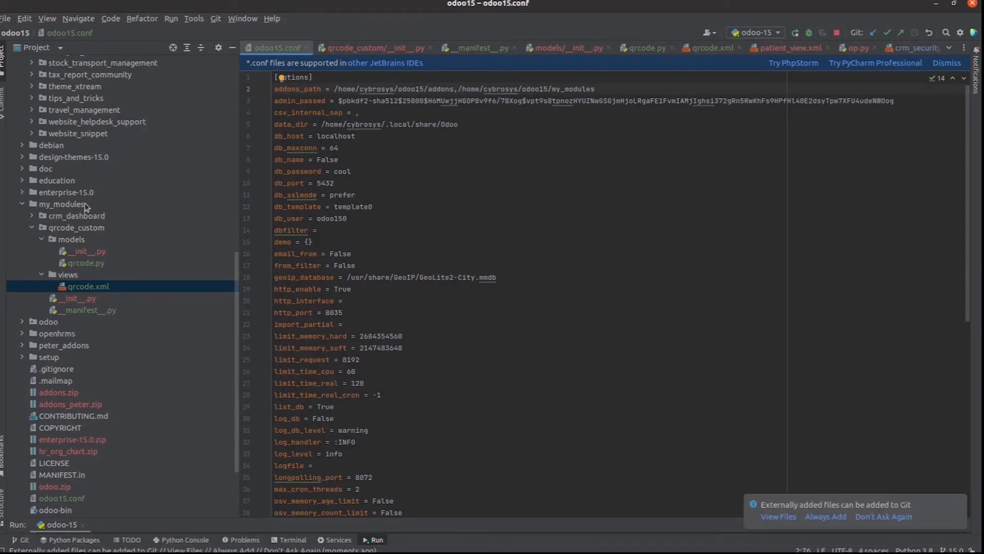
# Step: Expand my_modules > crm_dashboard in PyCharm's project tree to show its files
pyautogui.click(78, 215)
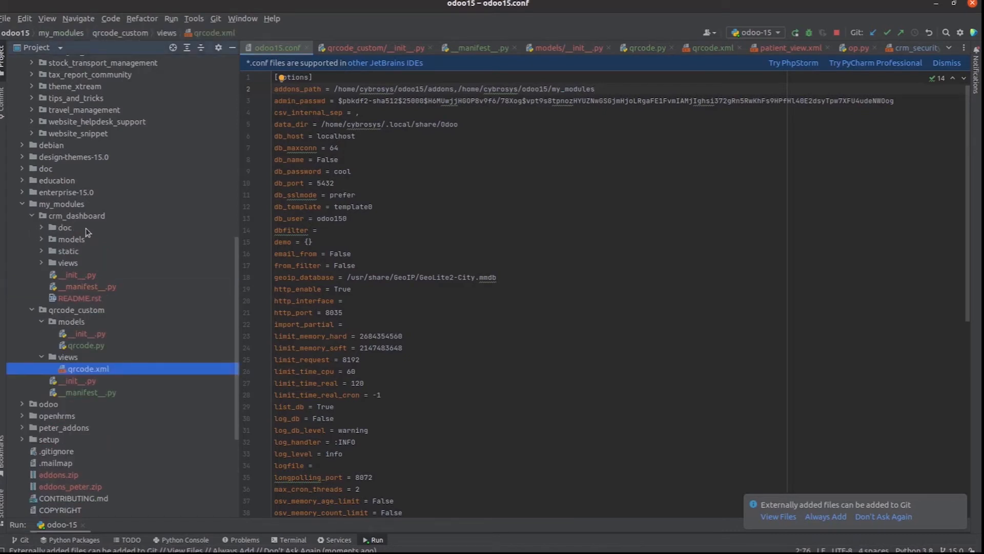
pyautogui.moveTo(4, 220)
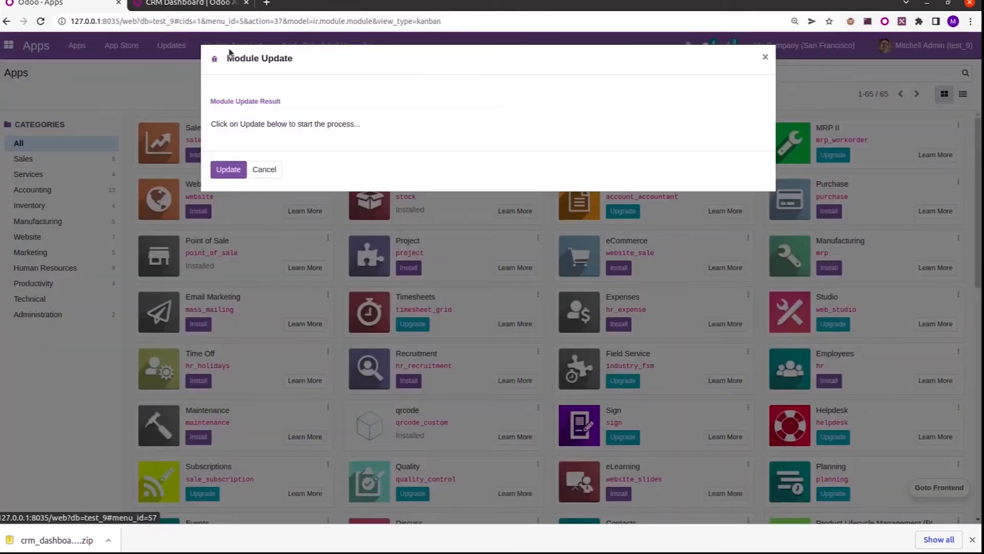
# Step: Refresh the Apps list, confirm the scheduled upgrades, and clear the Apps filter
pyautogui.click(228, 169)
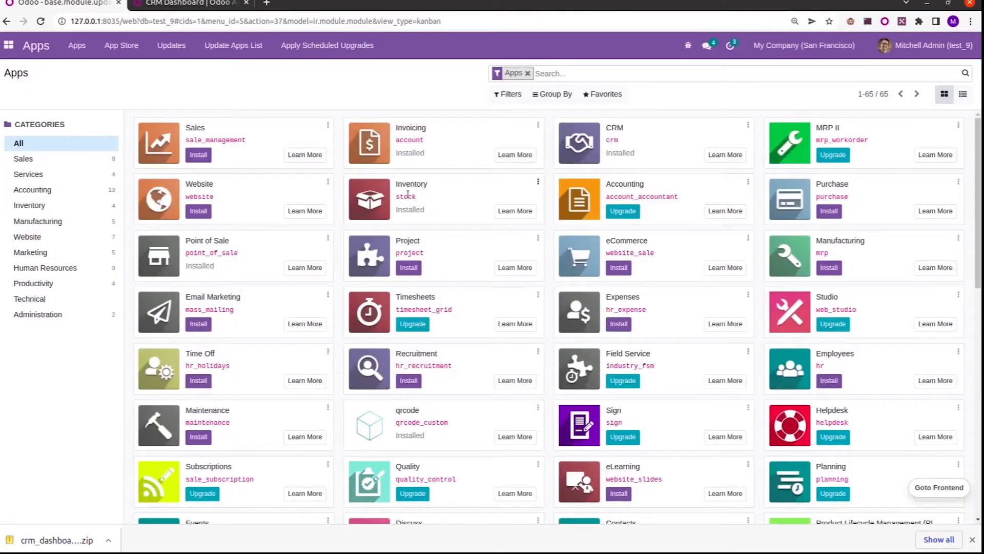
pyautogui.click(326, 45)
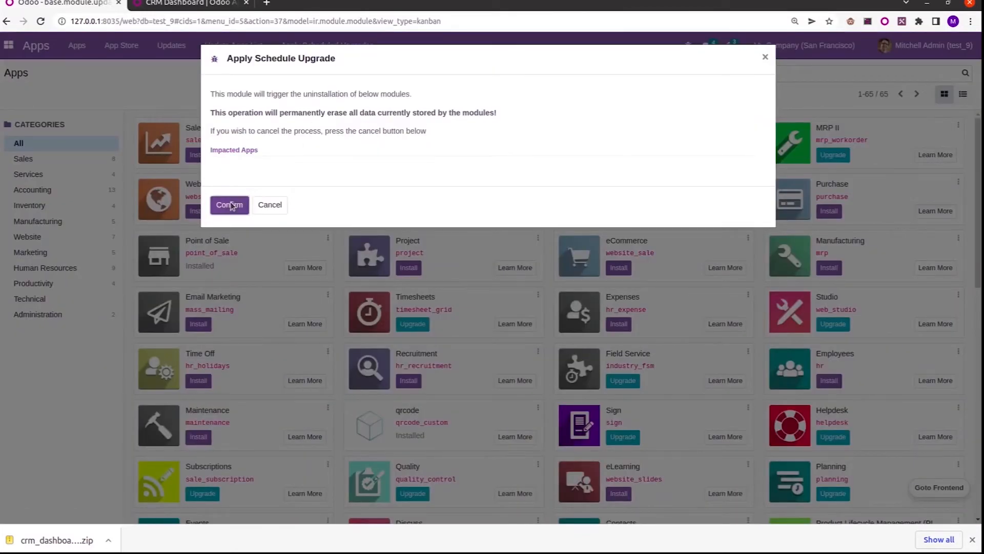
pyautogui.click(228, 204)
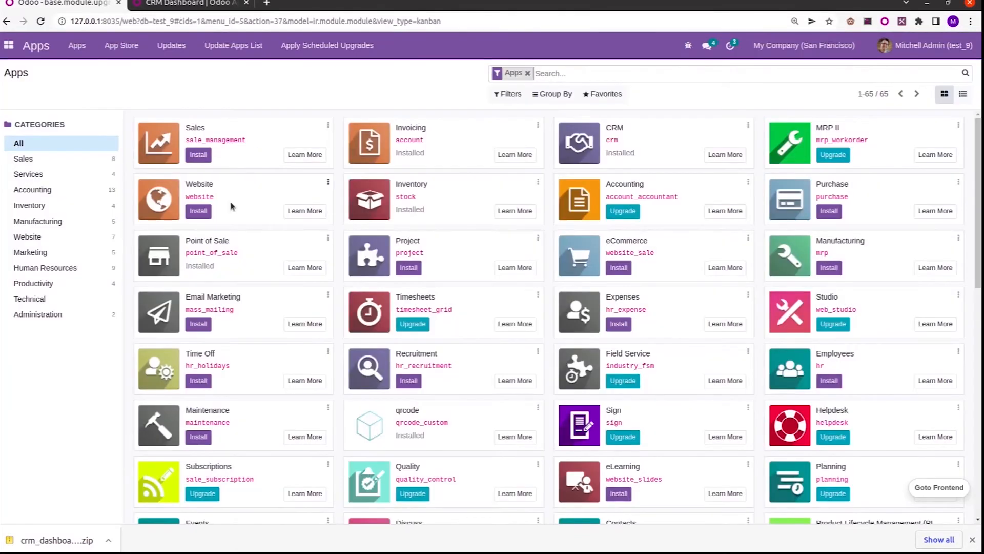
pyautogui.click(529, 73)
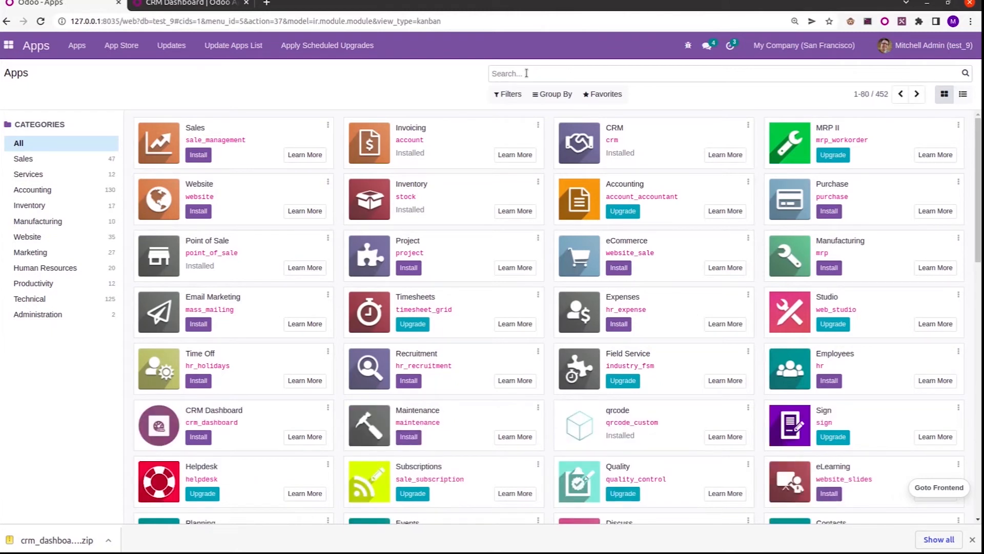
# Step: Search modules for 'crm' and install the CRM Dashboard module
pyautogui.write('crm')
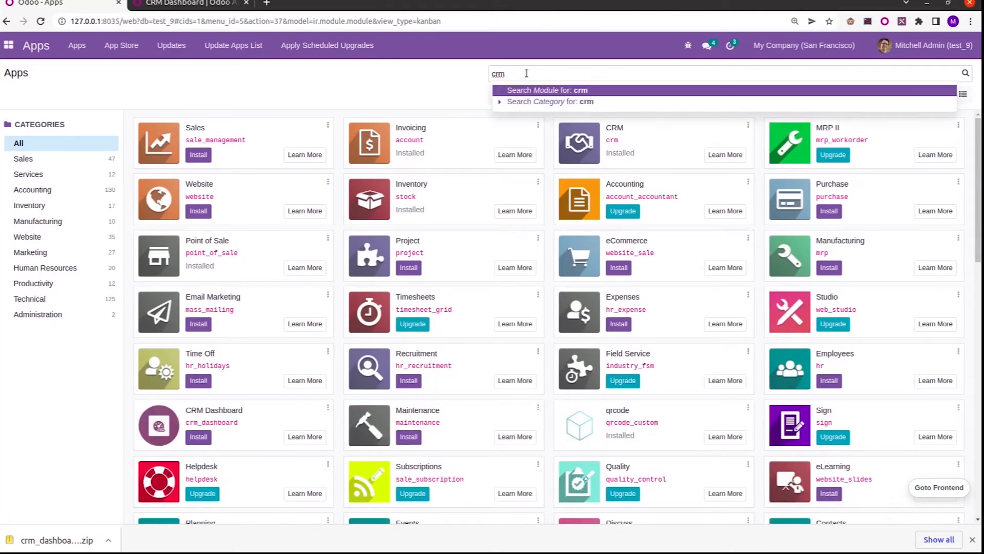
pyautogui.click(547, 89)
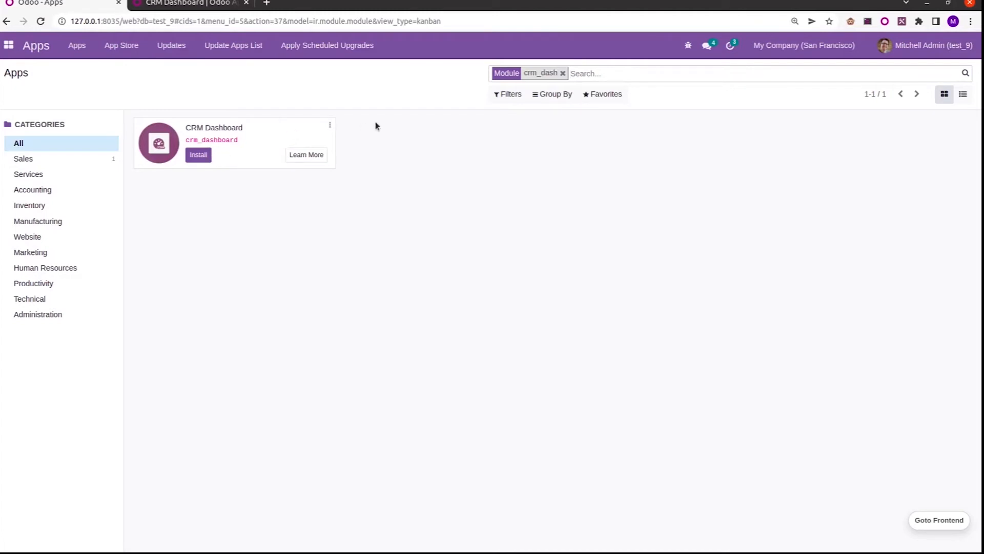
pyautogui.click(198, 154)
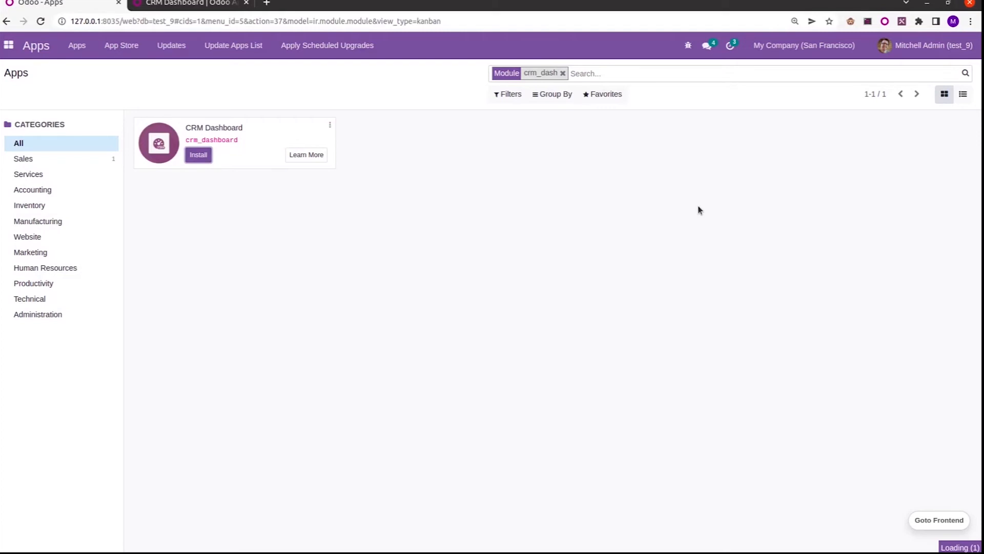
pyautogui.click(198, 155)
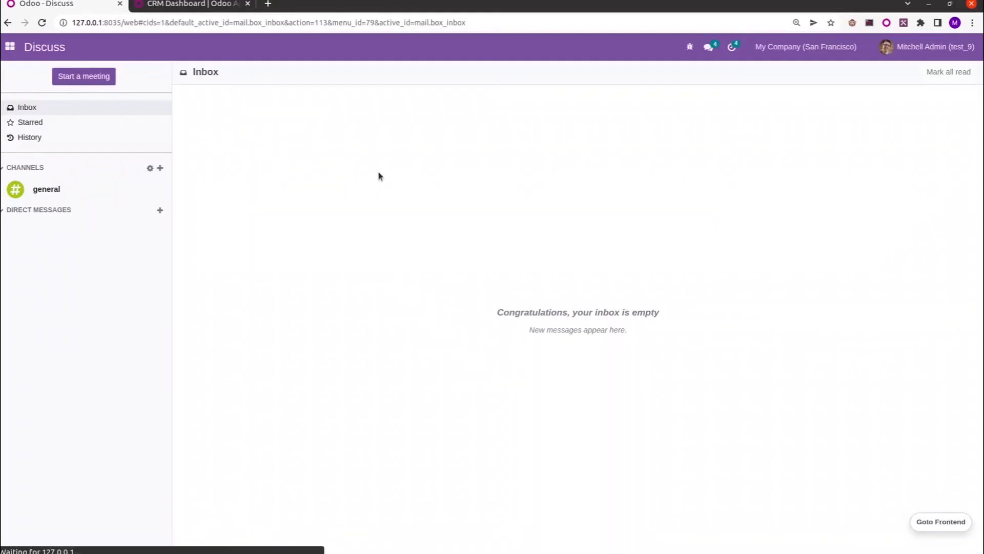
# Step: Open the CRM app and scroll through the dashboard's lead, revenue and funnel charts
pyautogui.click(10, 47)
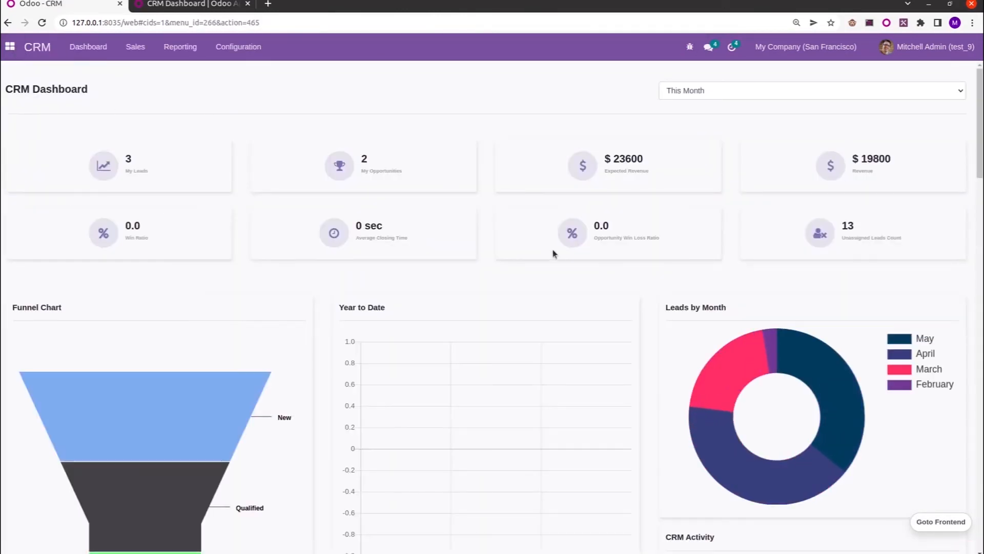
pyautogui.moveTo(781, 237)
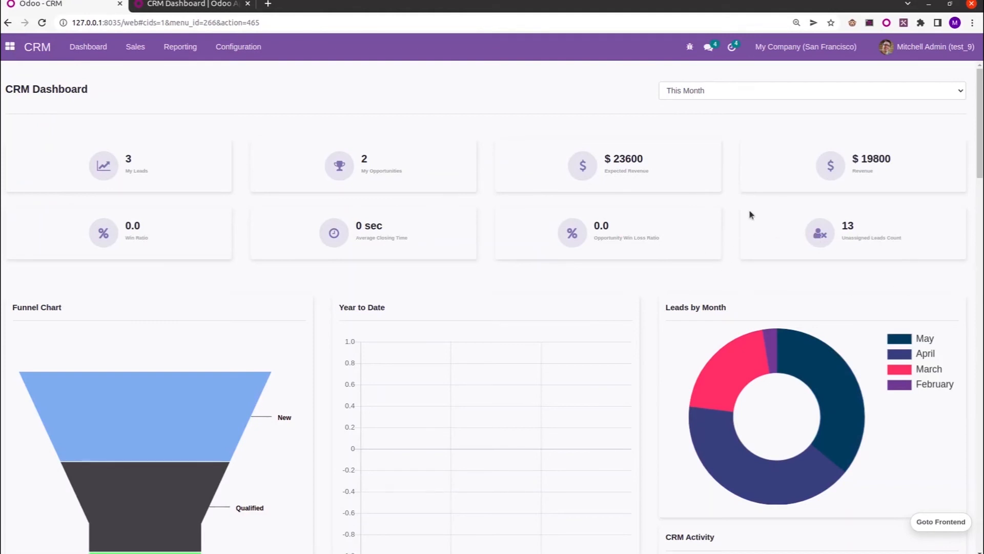
pyautogui.scroll(-3)
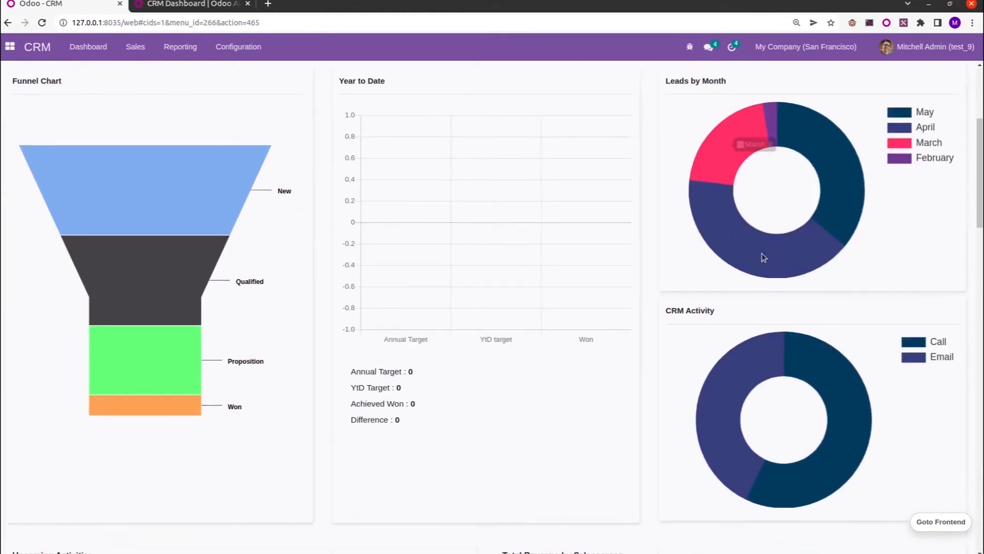
pyautogui.scroll(-3)
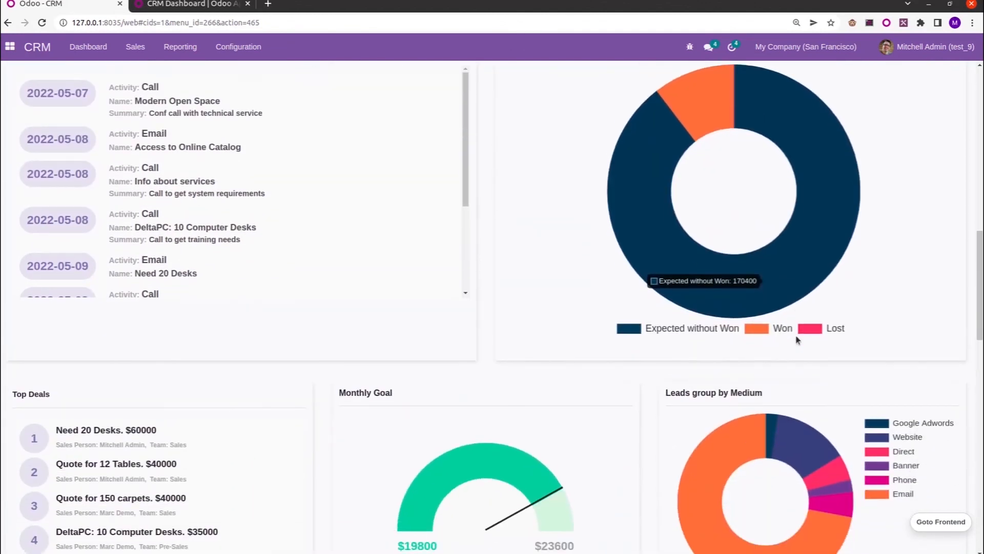
pyautogui.scroll(-3)
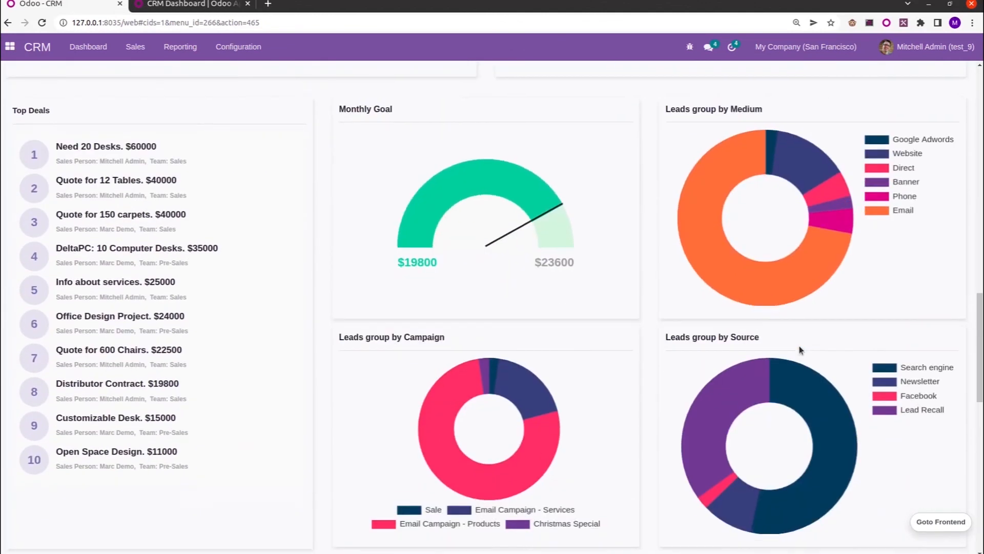
pyautogui.moveTo(615, 310)
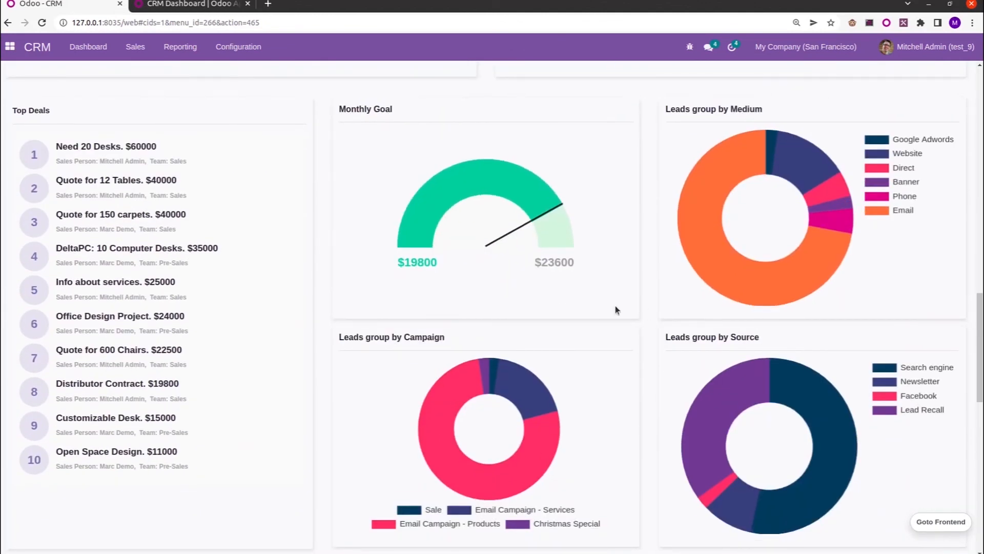
pyautogui.scroll(-3)
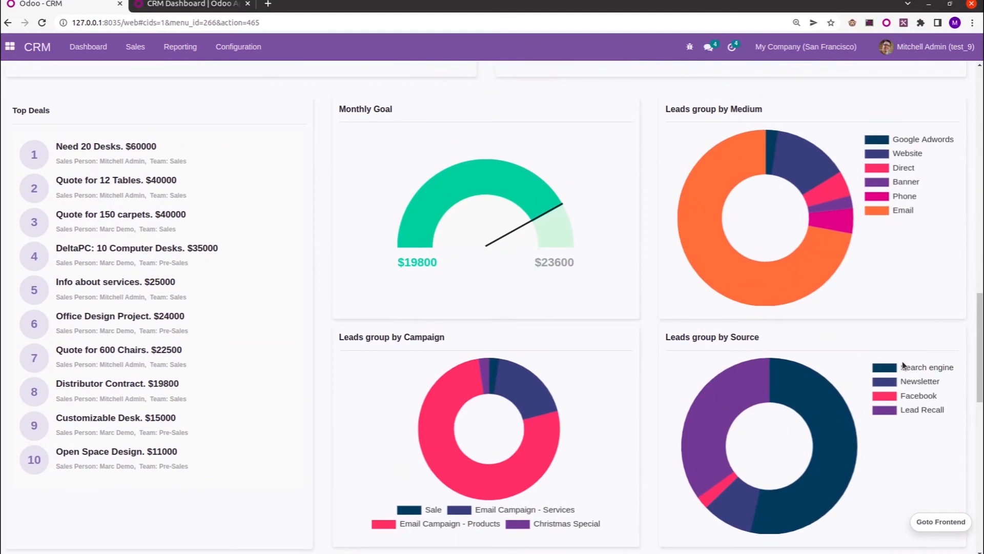
pyautogui.scroll(-3)
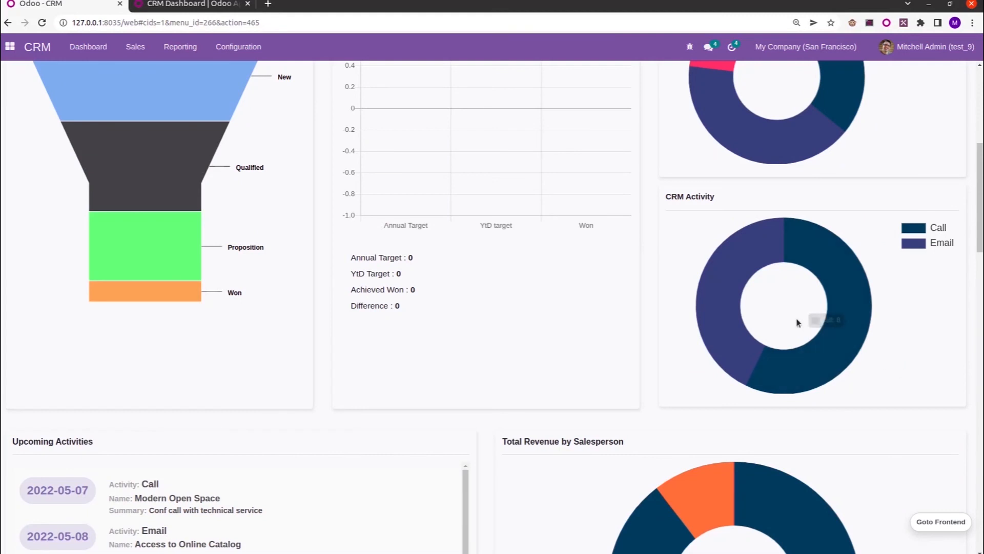
pyautogui.moveTo(674, 217)
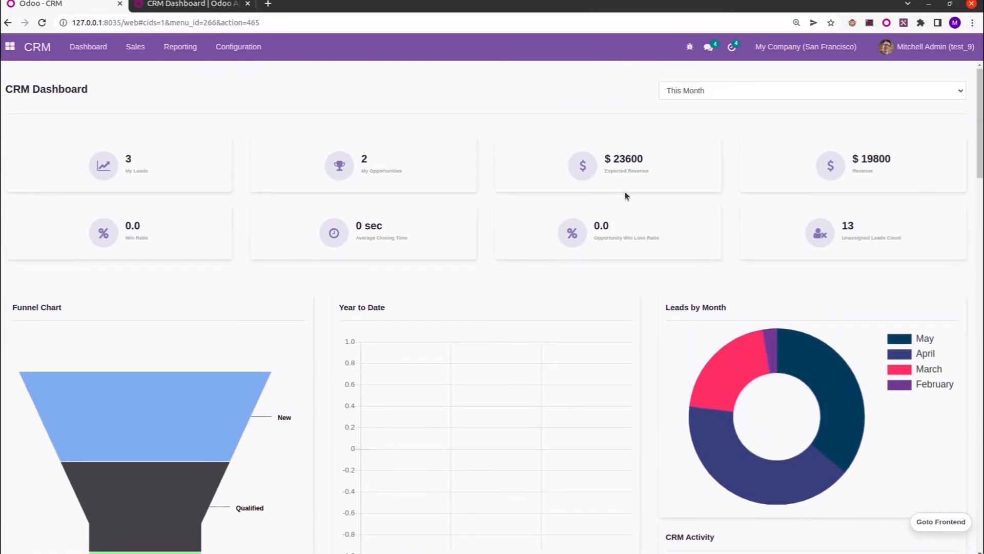
pyautogui.moveTo(769, 182)
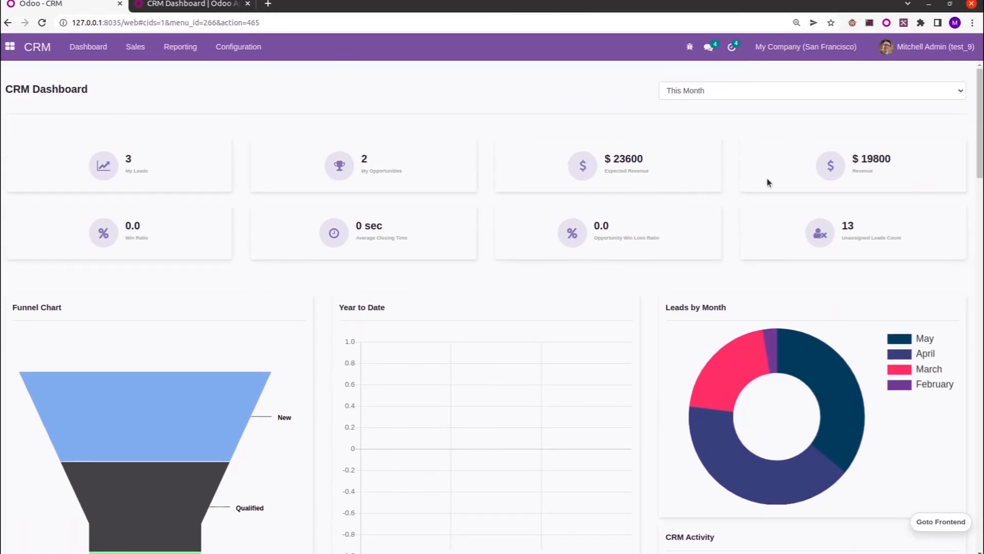